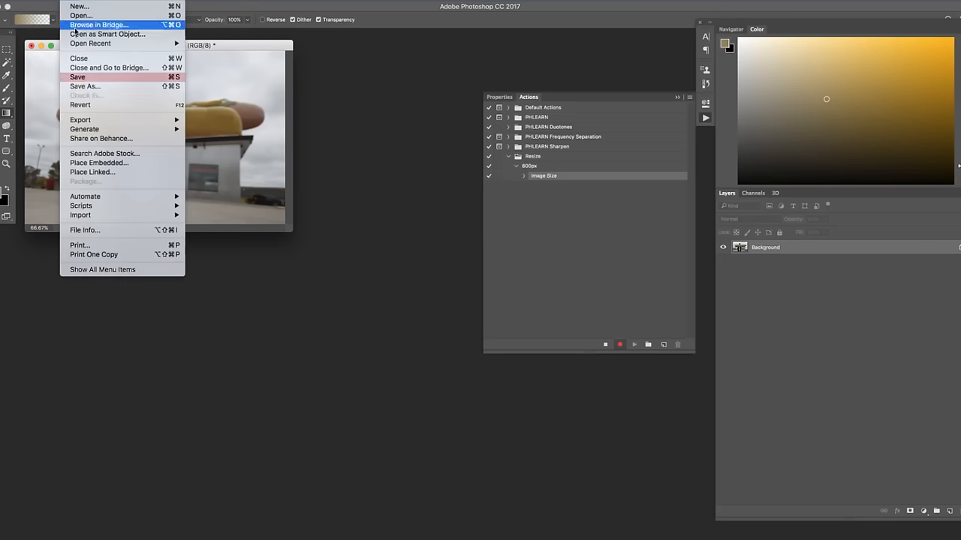
Step: Save the resized photo as a JPEG into the Resize folder, then start Automate > Batch
left_click(84, 86)
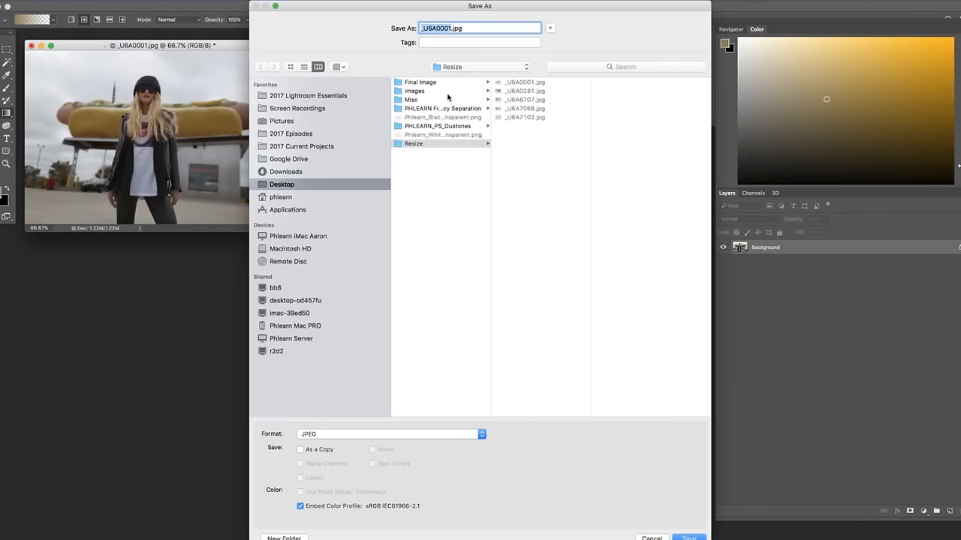
left_click(688, 537)
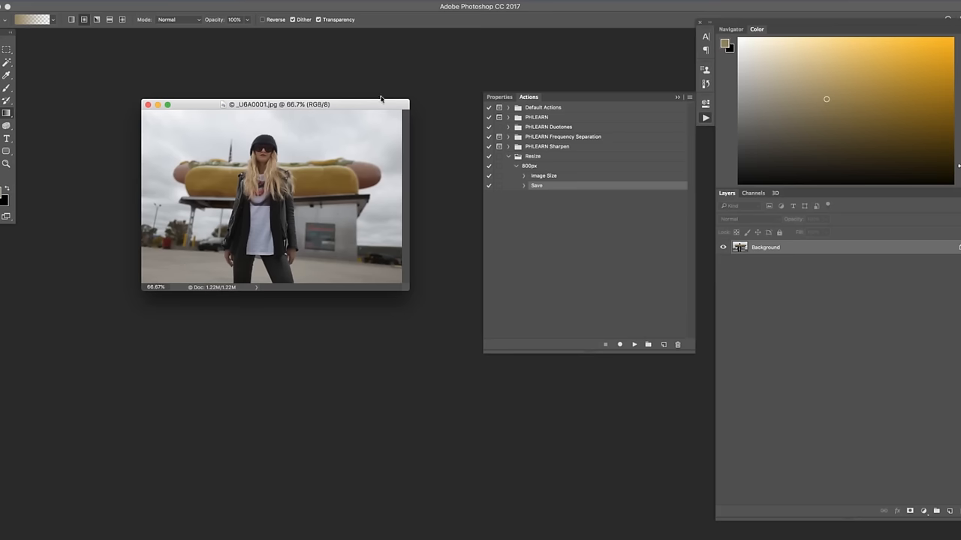
left_click(85, 196)
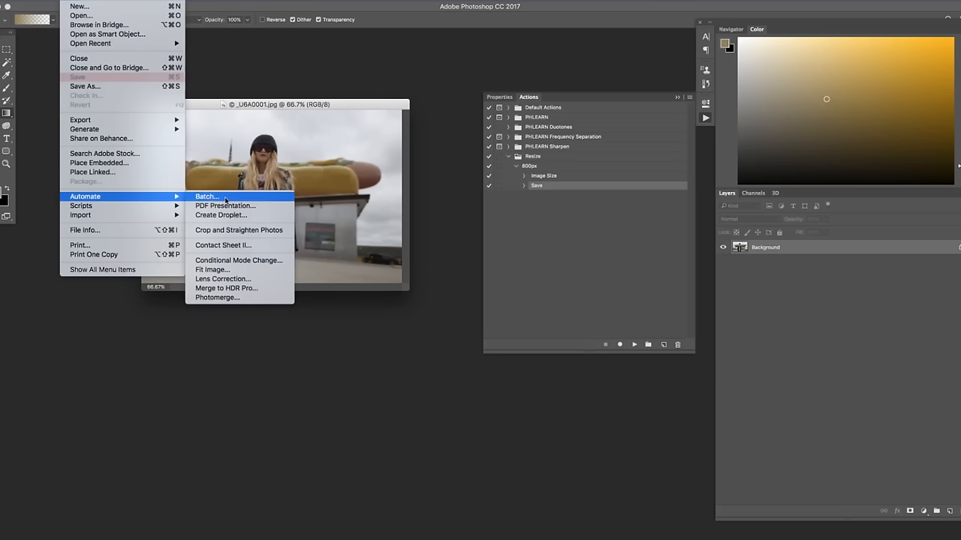
left_click(206, 196)
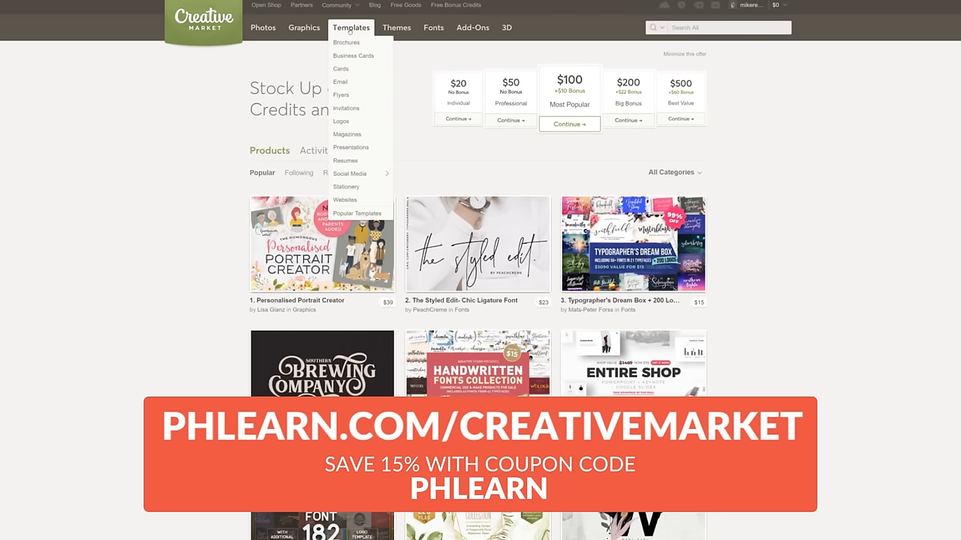
mouse_move(344, 121)
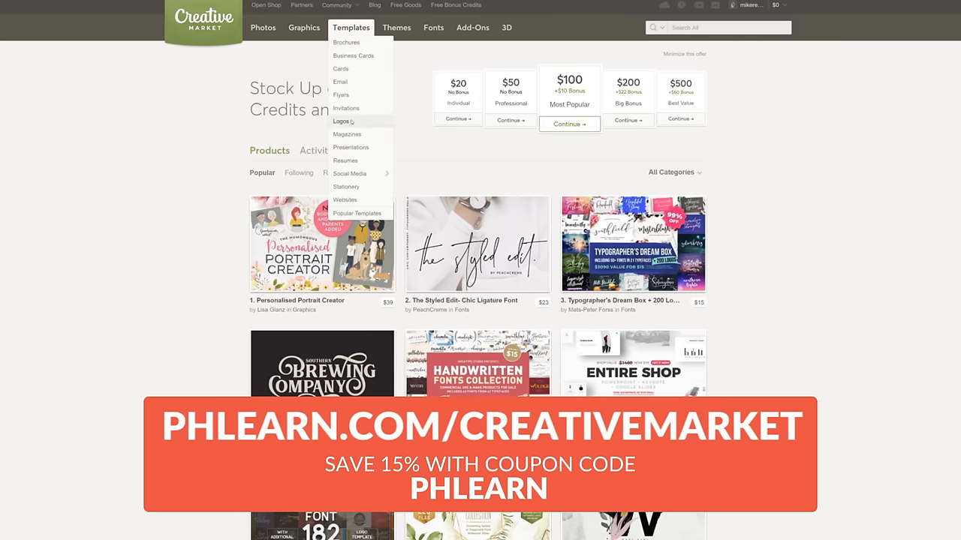
Step: Open _U6A0001.jpg from the Resize folder in Photoshop
left_click(343, 121)
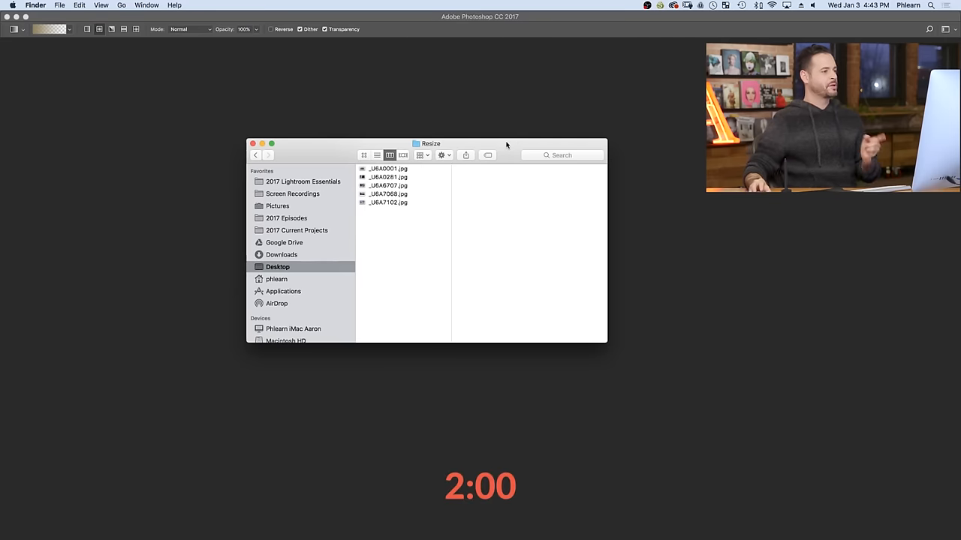
left_click(388, 168)
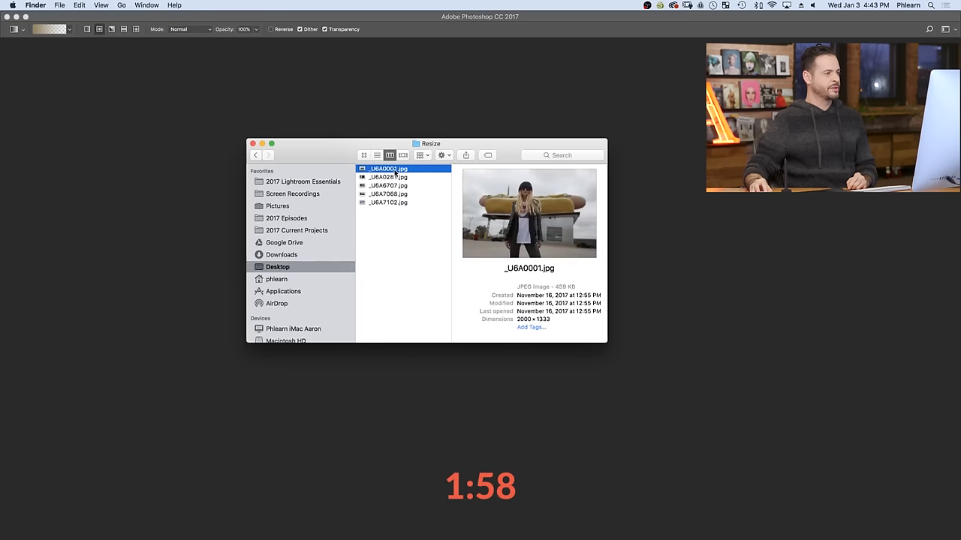
double_click(388, 169)
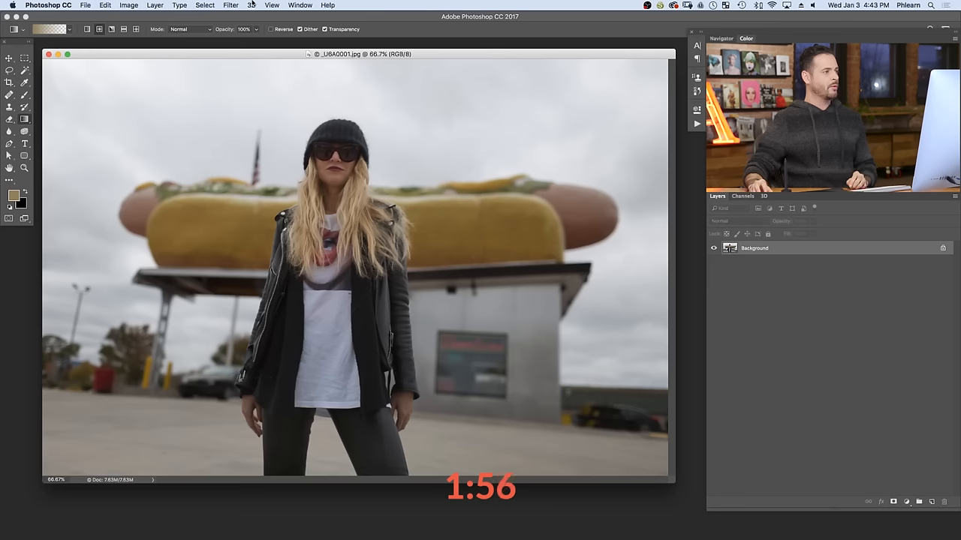
Step: In the Actions panel, create a Resize set with an 800px action and start recording
left_click(301, 5)
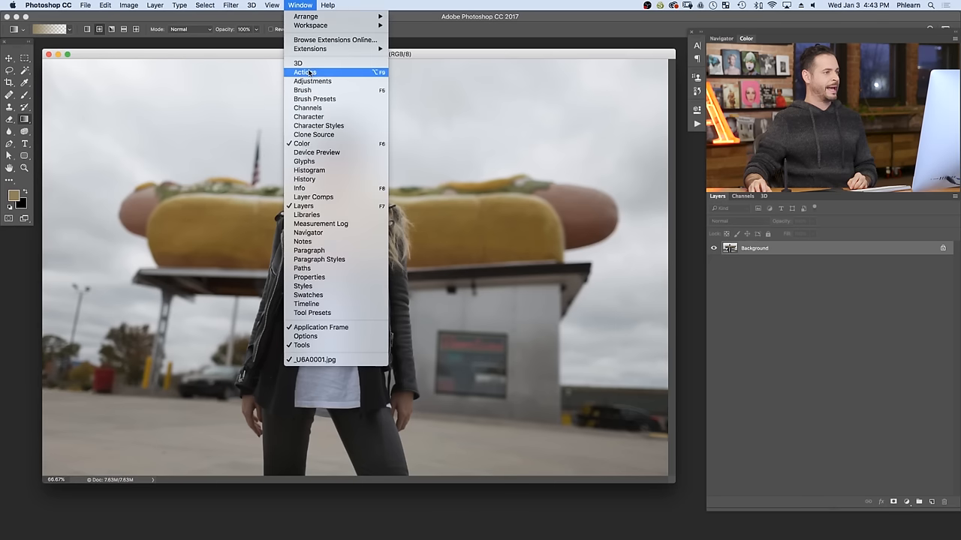
left_click(304, 72)
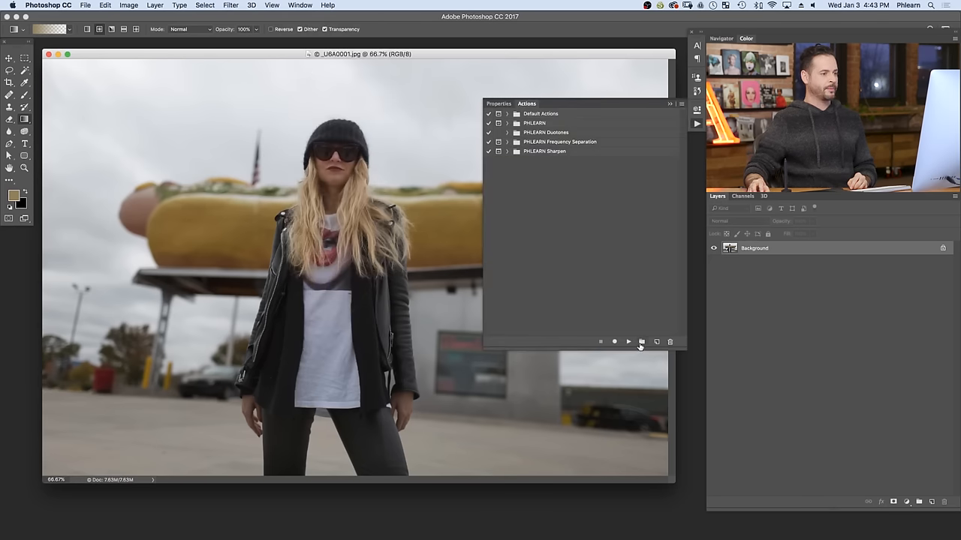
left_click(642, 341)
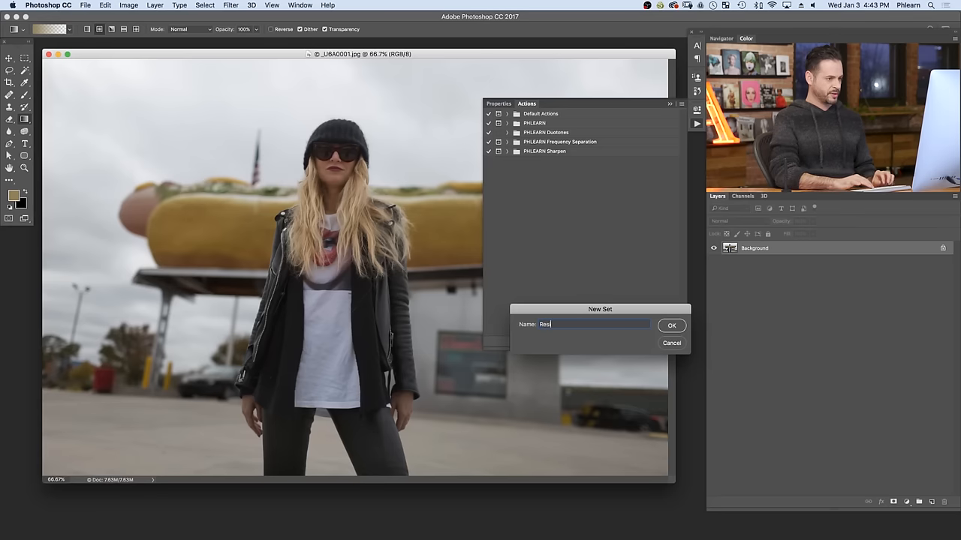
left_click(671, 325)
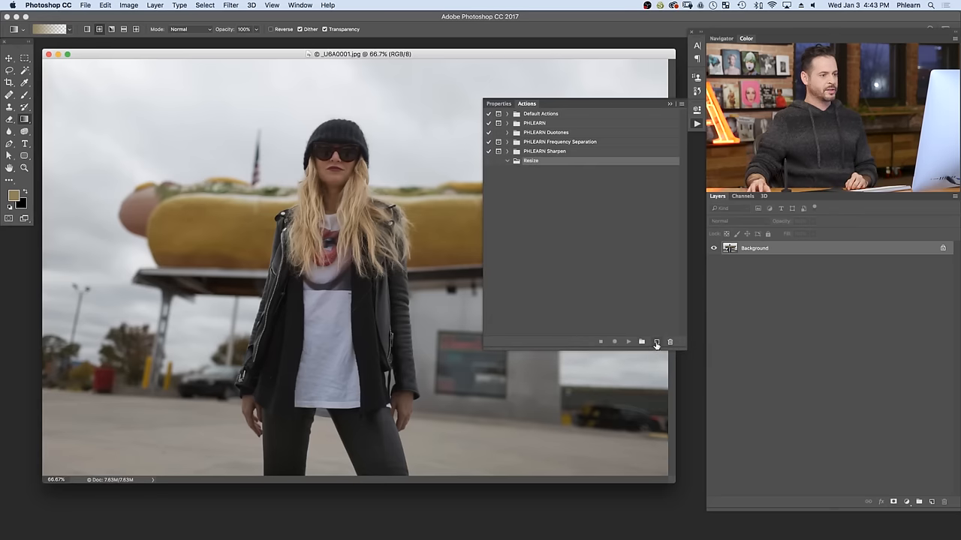
left_click(657, 343)
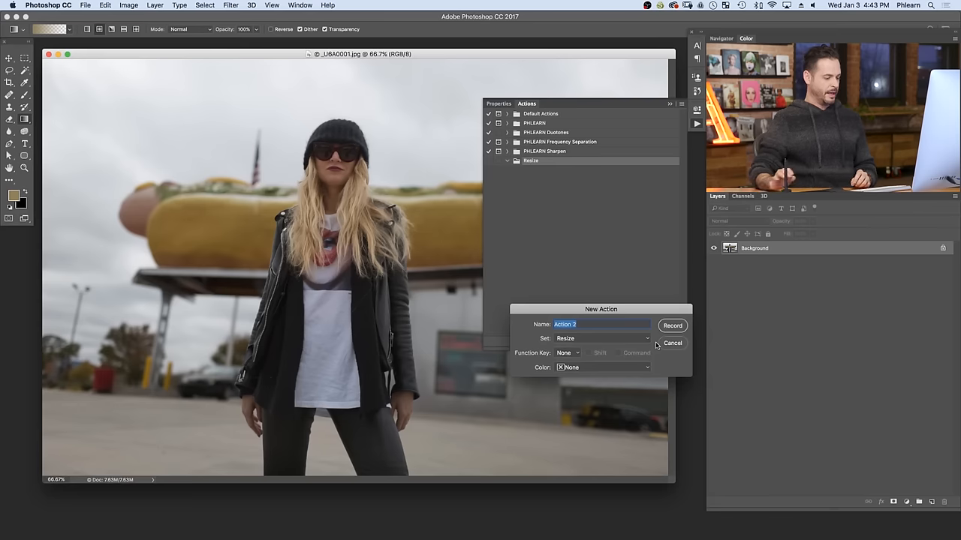
type("800p")
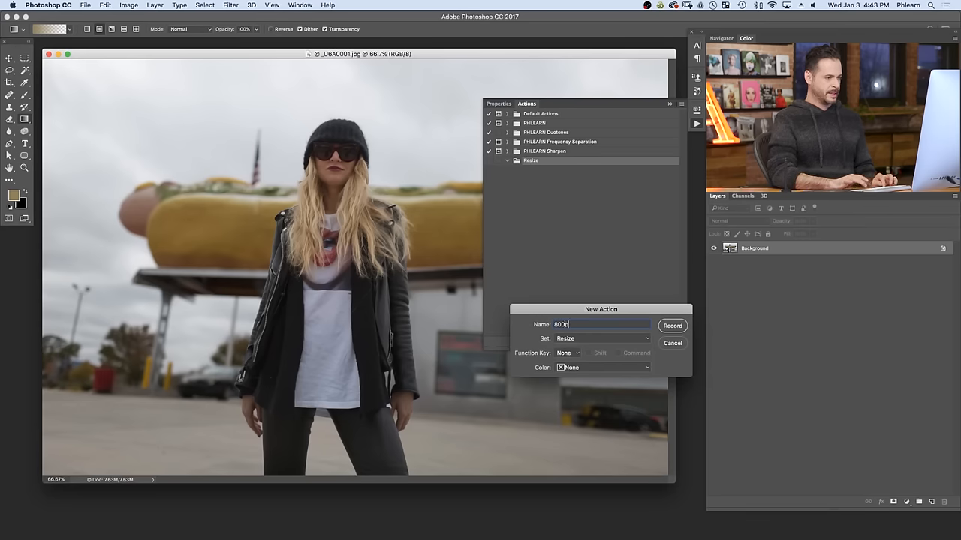
left_click(671, 325)
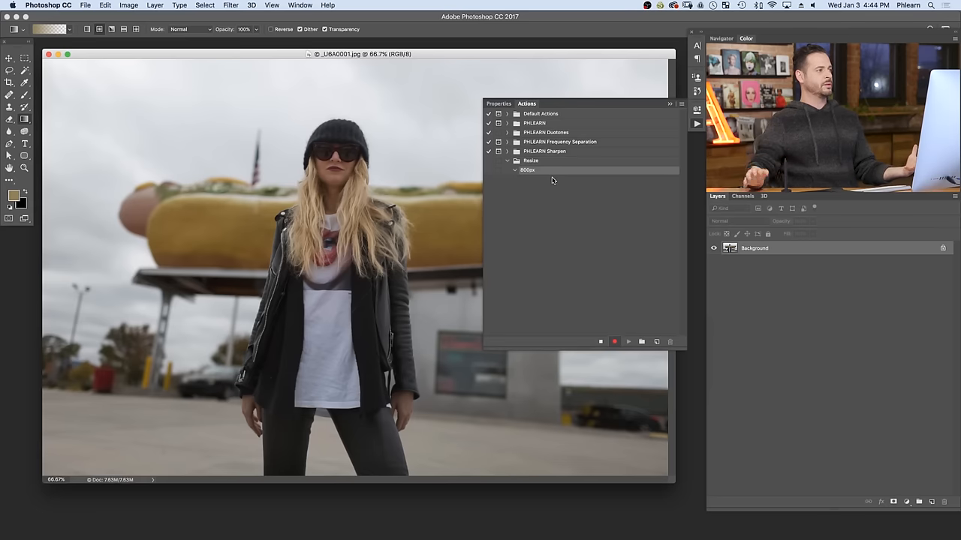
Step: Resize the image to 800 px wide with Image Size
left_click(128, 5)
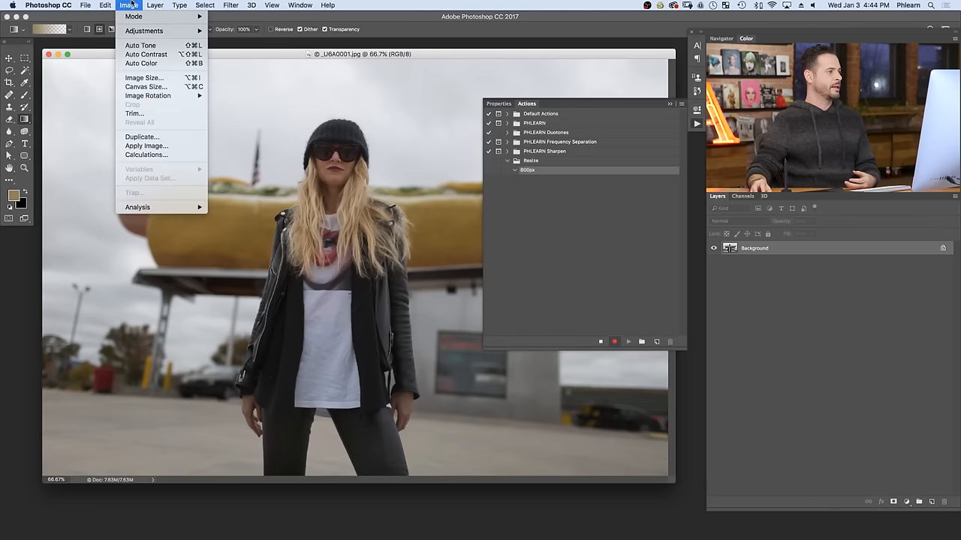
left_click(144, 78)
type("800")
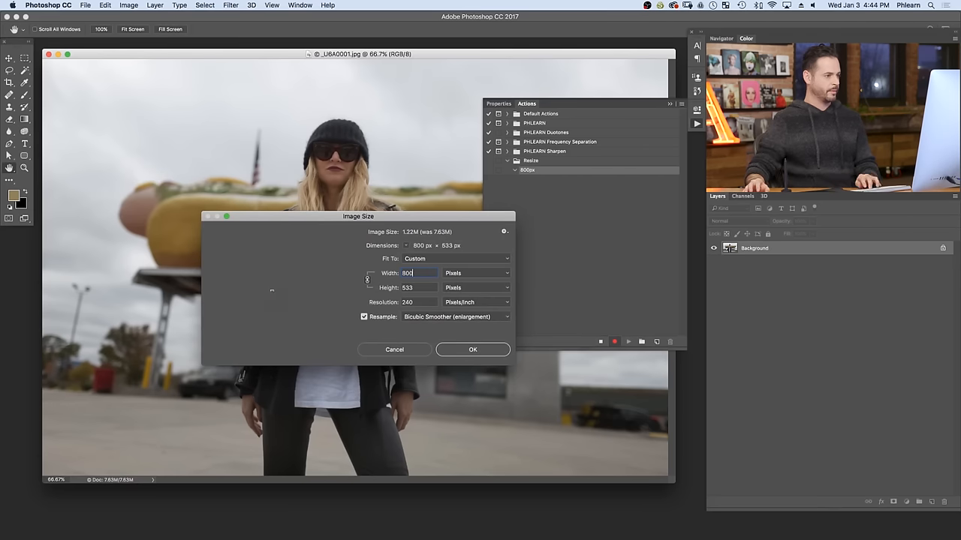
left_click(472, 349)
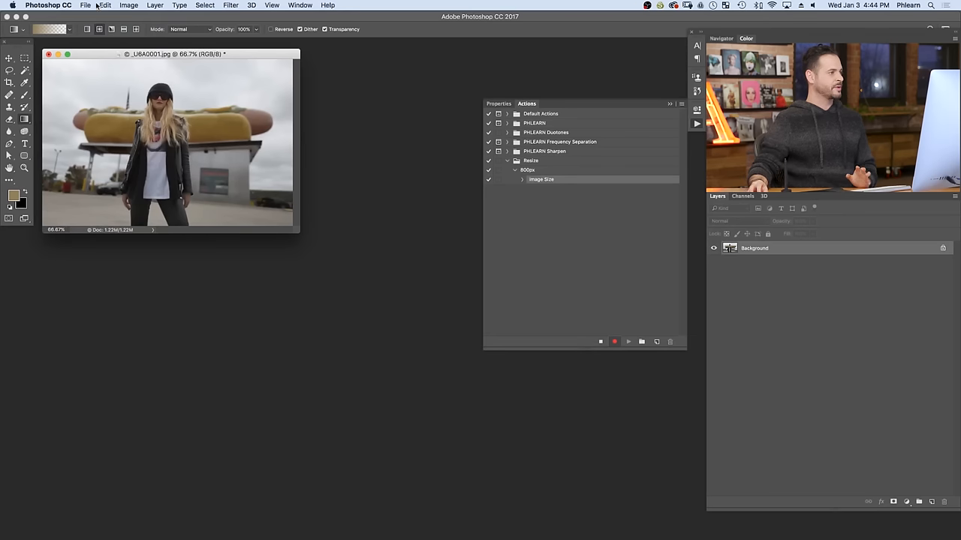
Step: Save the photo to the Desktop as a maximum-quality JPEG and reposition its window
left_click(86, 5)
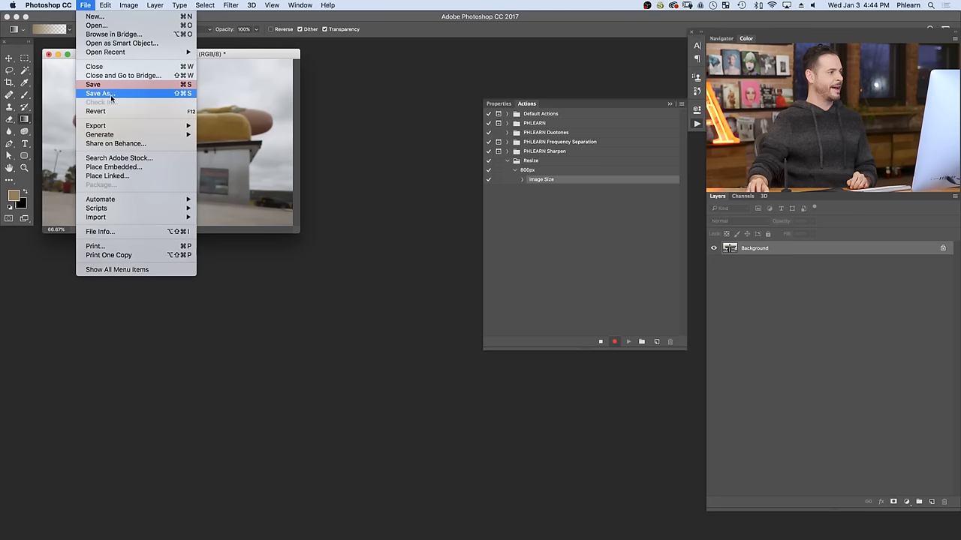
left_click(99, 93)
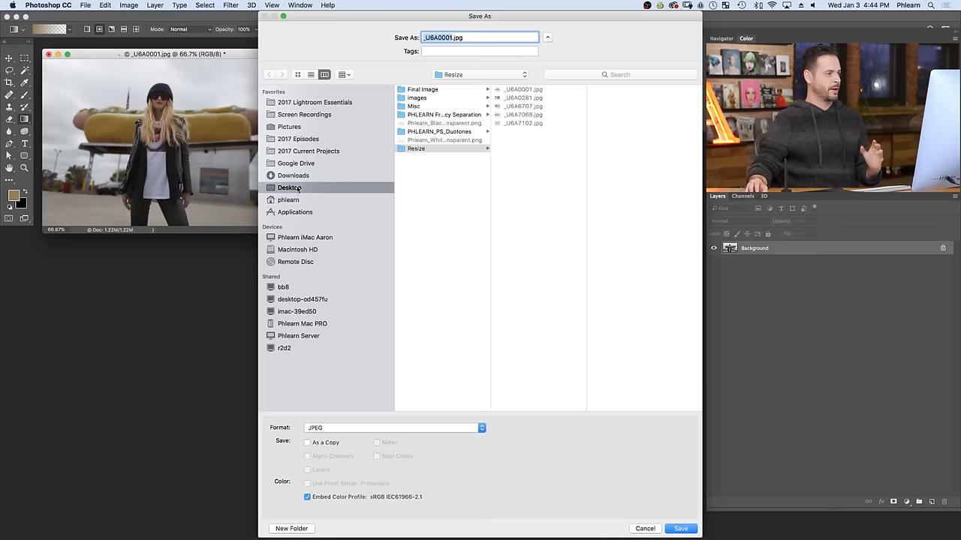
left_click(289, 188)
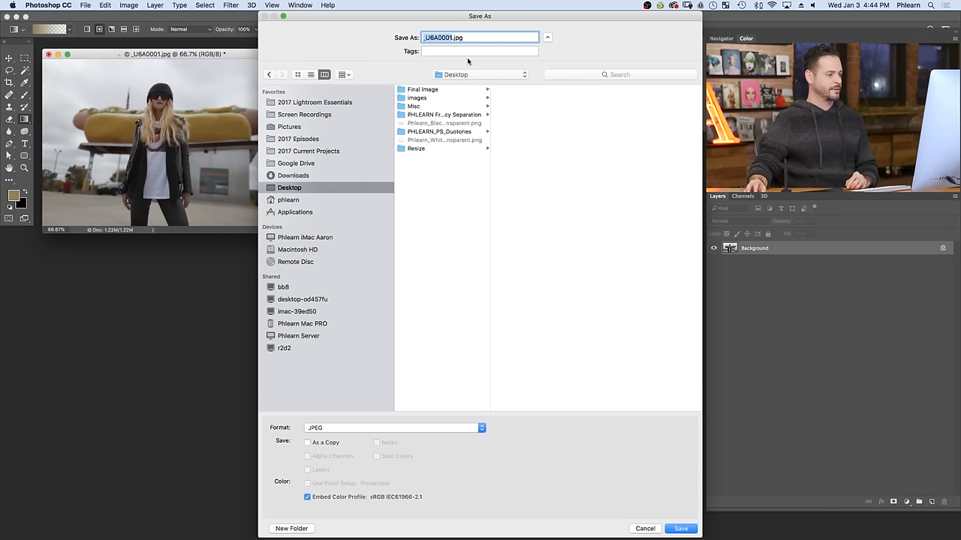
left_click(680, 528)
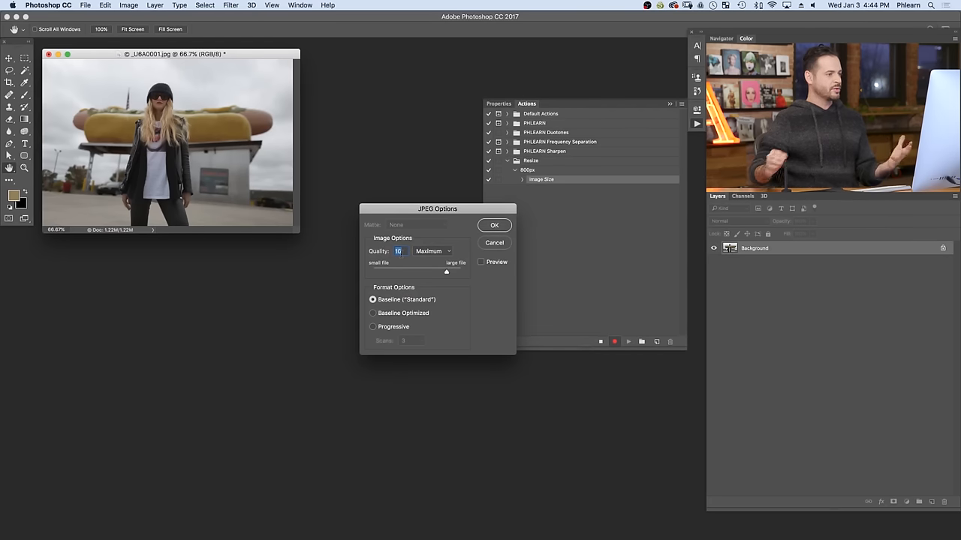
mouse_move(446, 270)
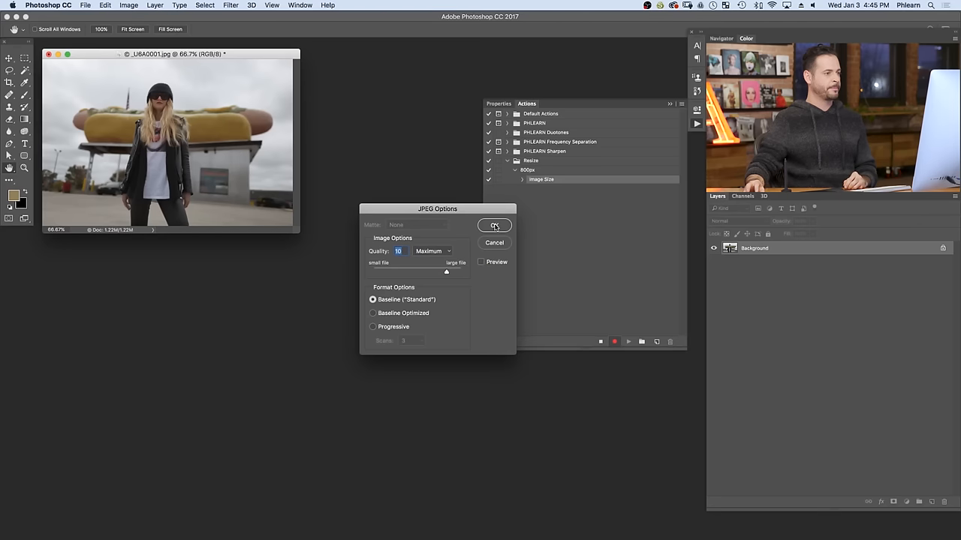
left_click(495, 226)
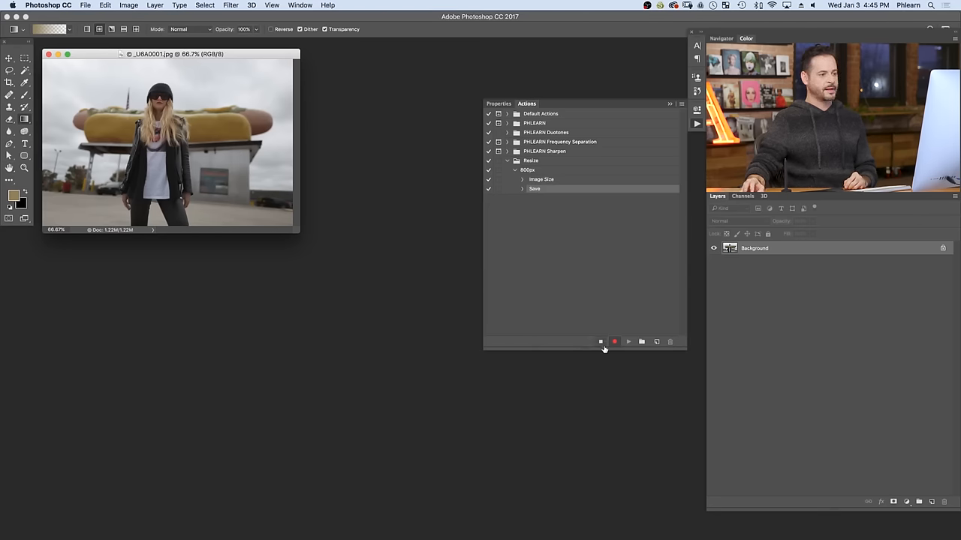
left_click_drag(170, 53, 281, 110)
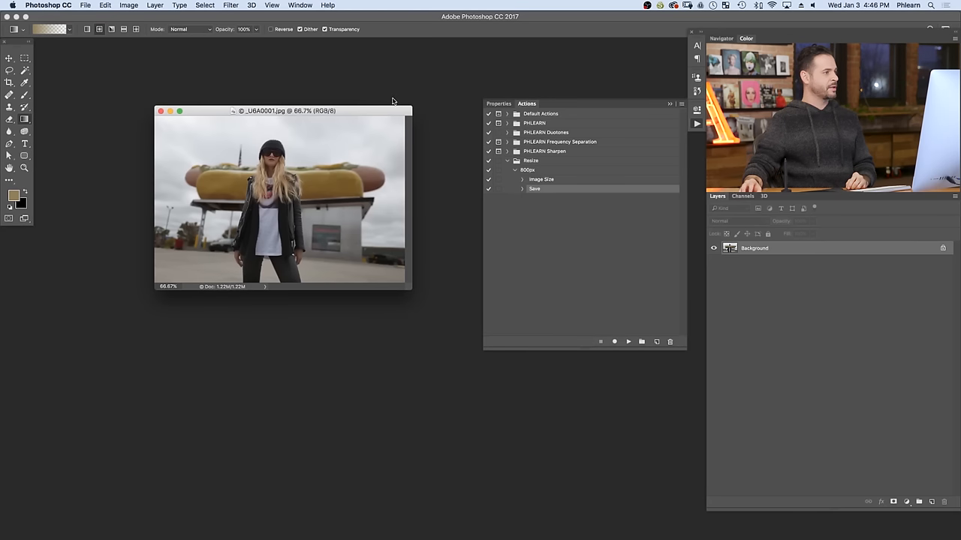
Step: Set Batch to play the Resize set's 800px action on the Desktop Resize folder
left_click(85, 5)
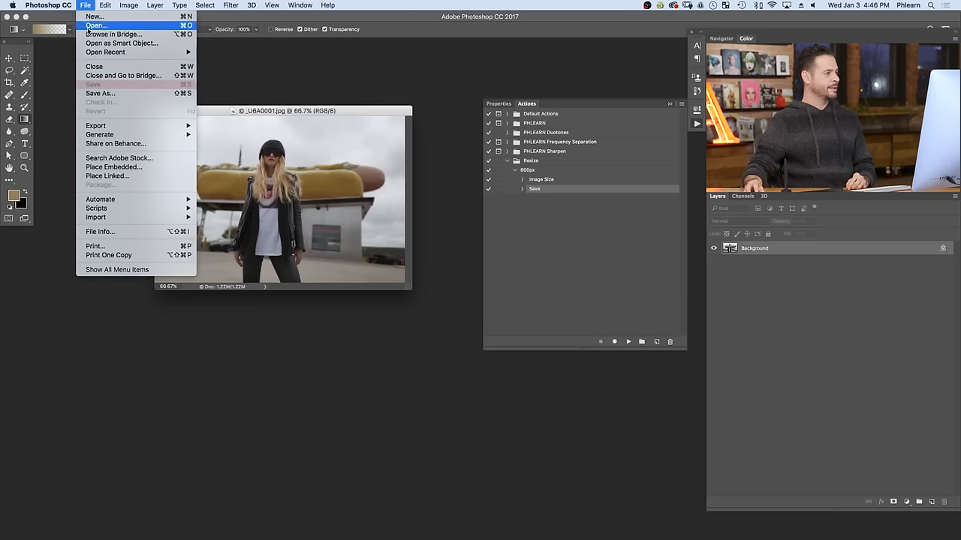
mouse_move(100, 199)
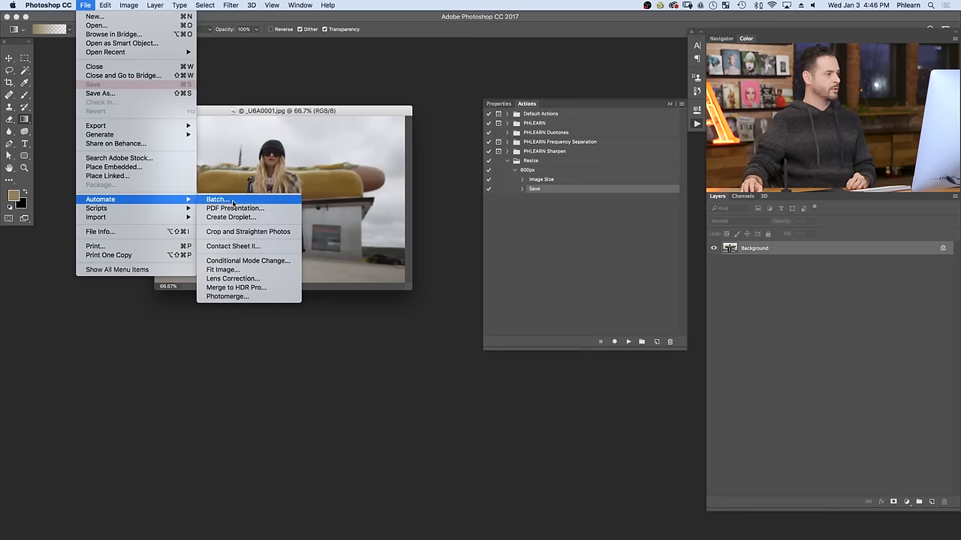
left_click(217, 199)
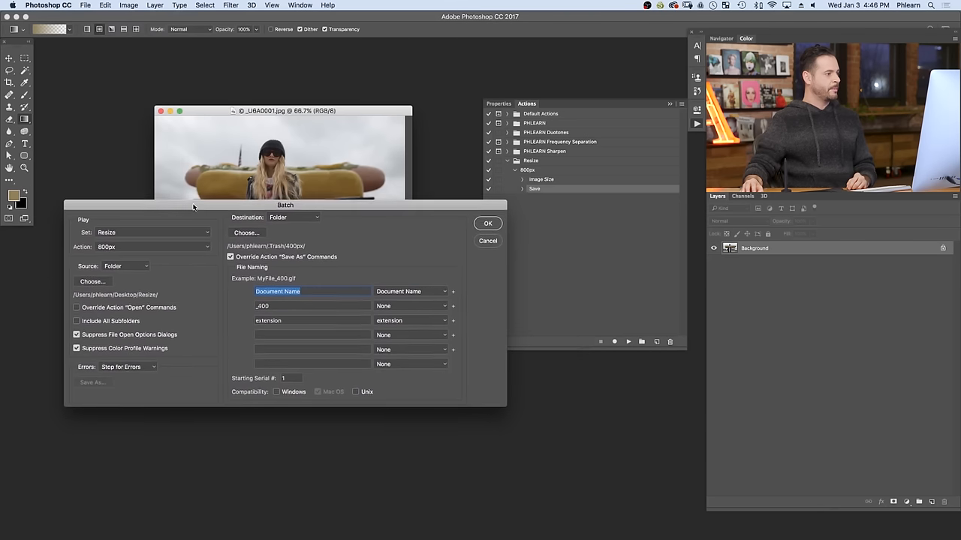
left_click(153, 232)
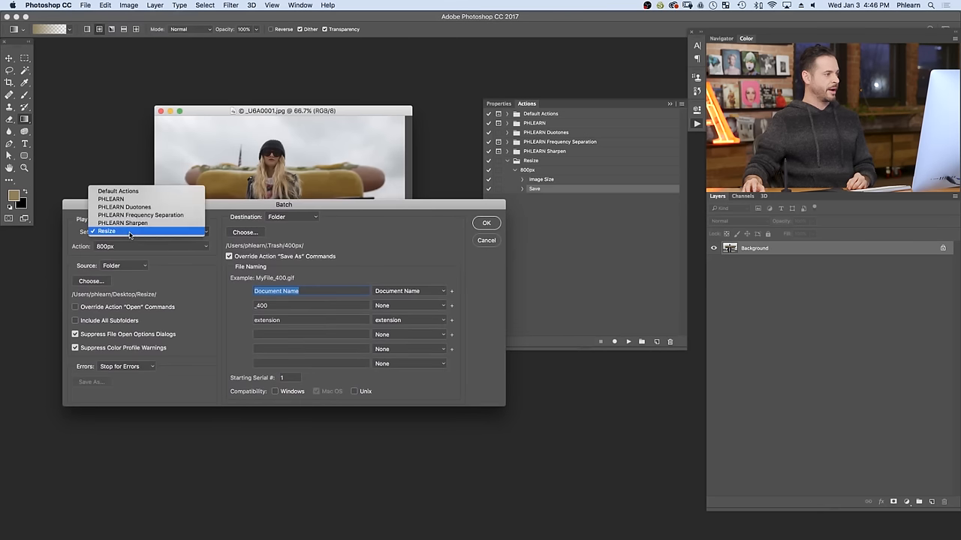
left_click(106, 231)
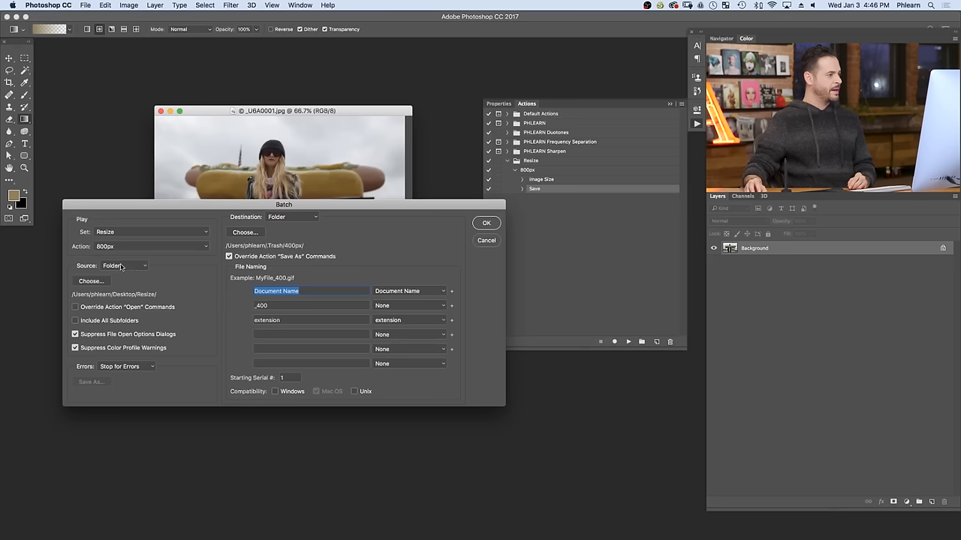
left_click(124, 266)
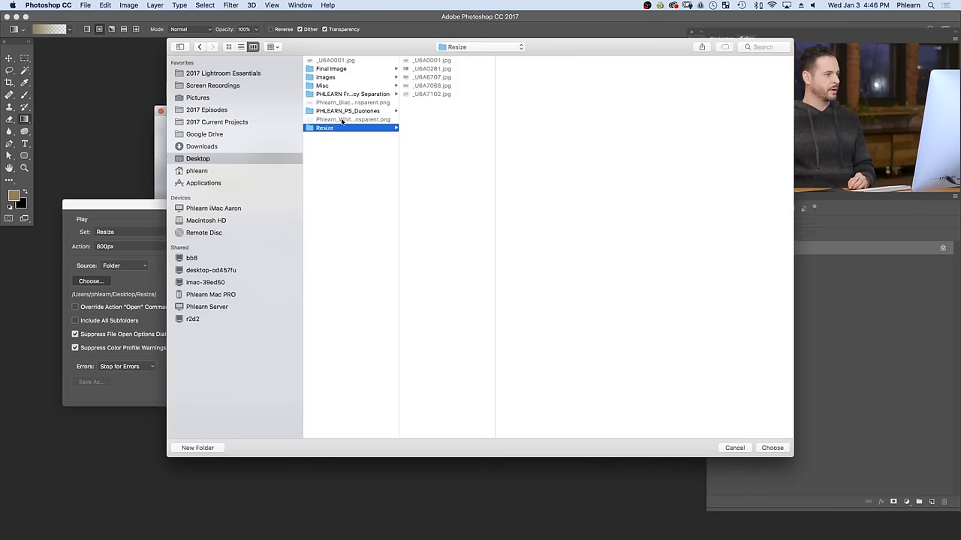
mouse_move(439, 63)
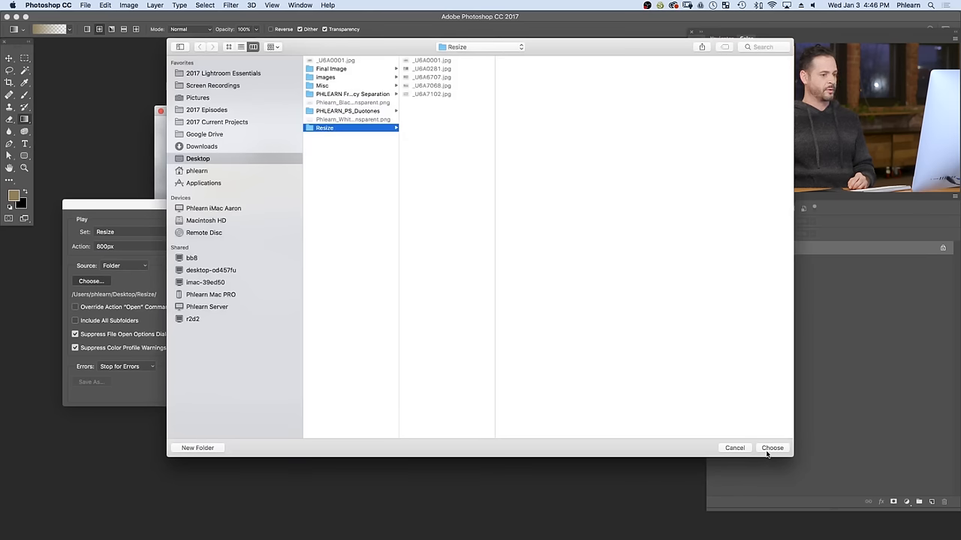
left_click(772, 448)
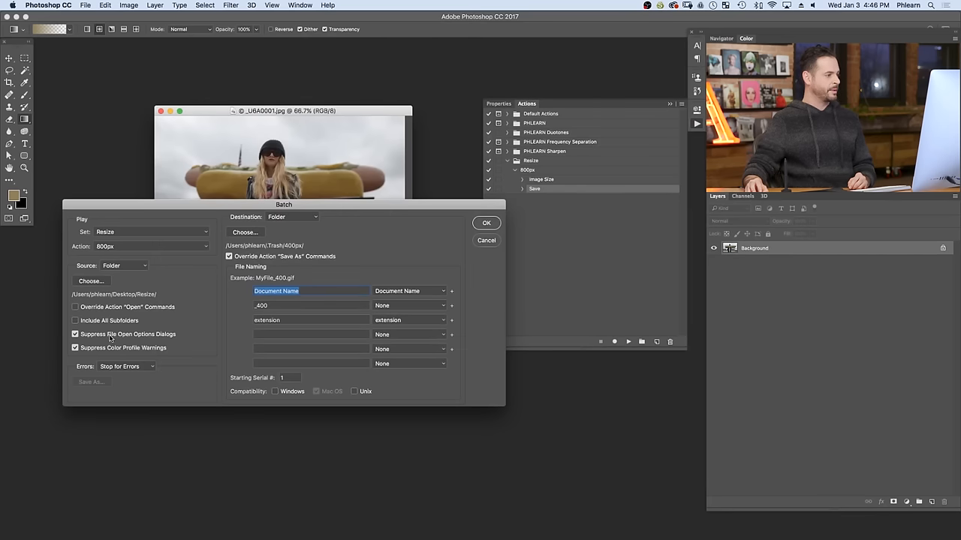
mouse_move(134, 359)
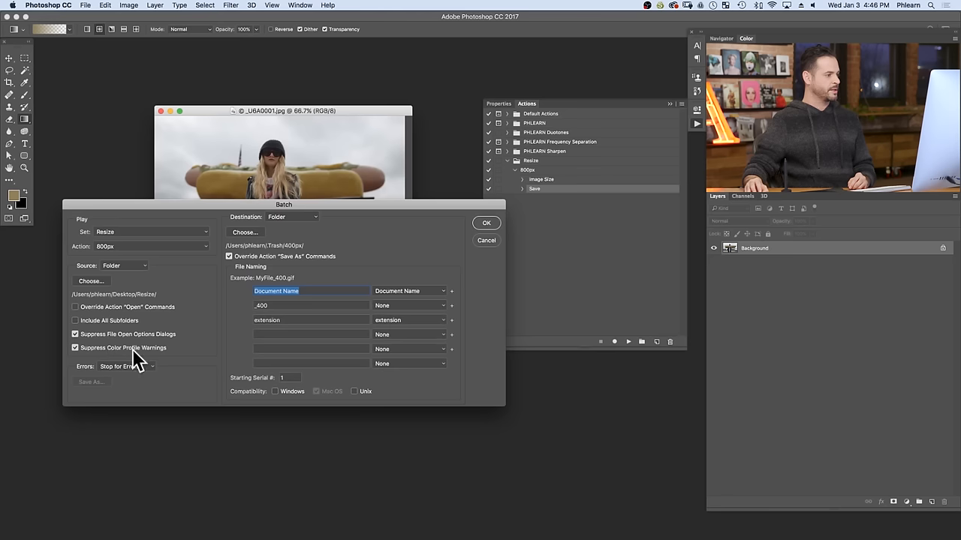
mouse_move(236, 247)
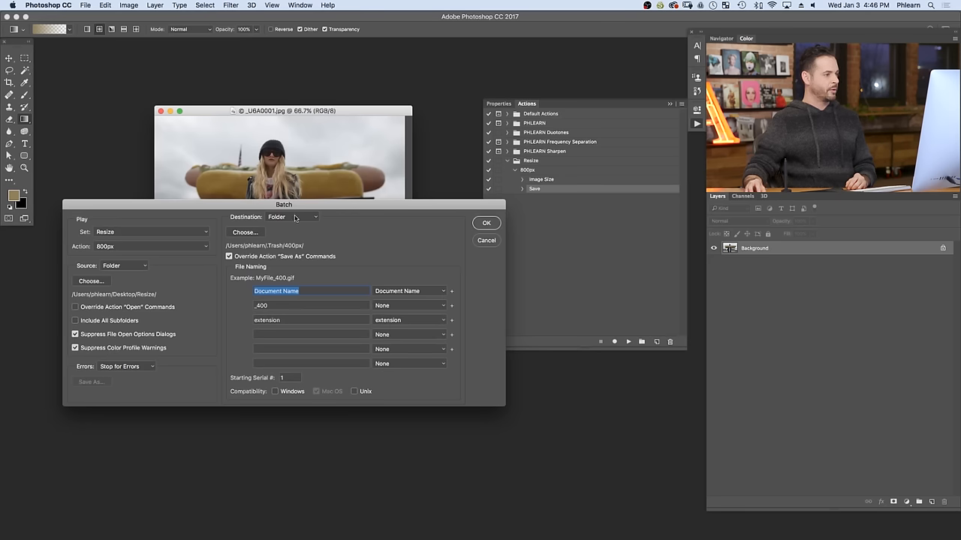
Step: Direct batch output to a new 800px folder inside Resize and run the batch
left_click(244, 232)
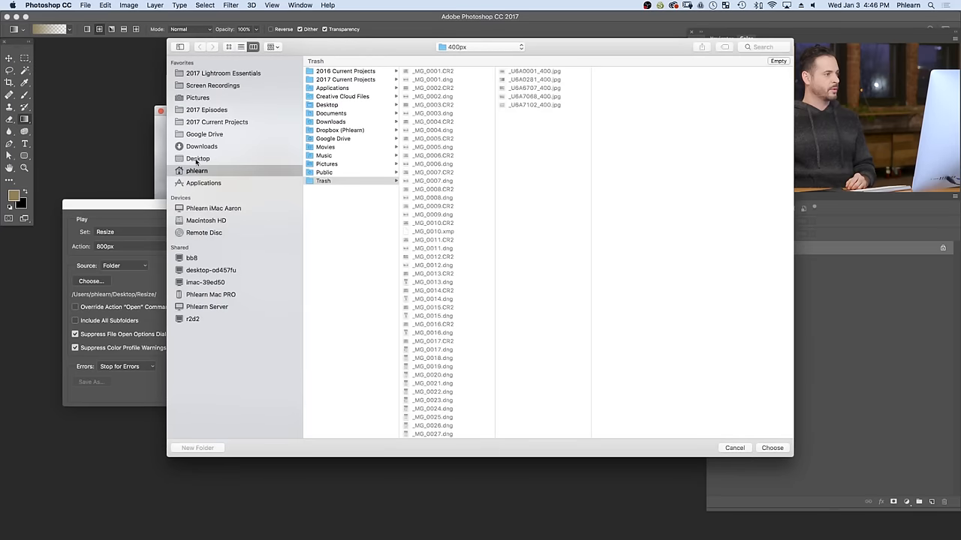
left_click(198, 159)
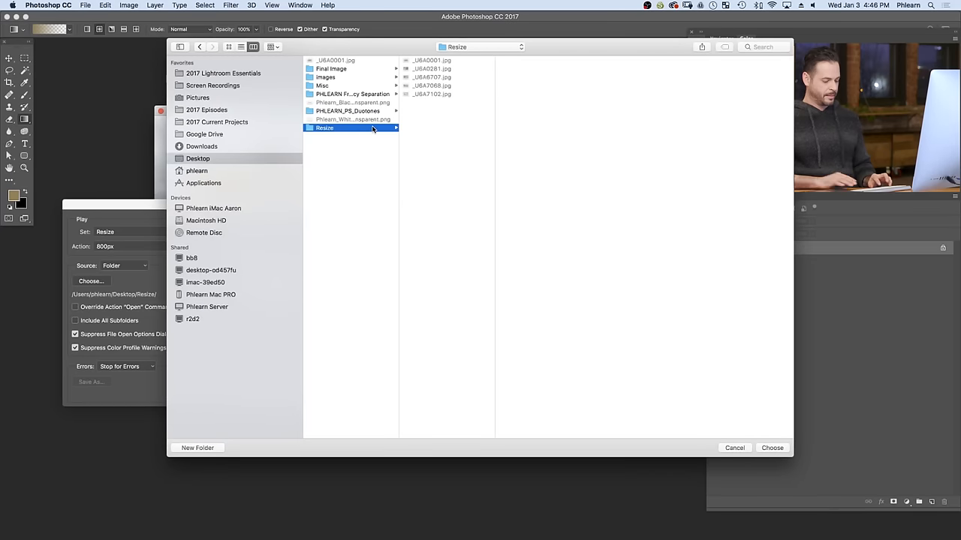
left_click(197, 448)
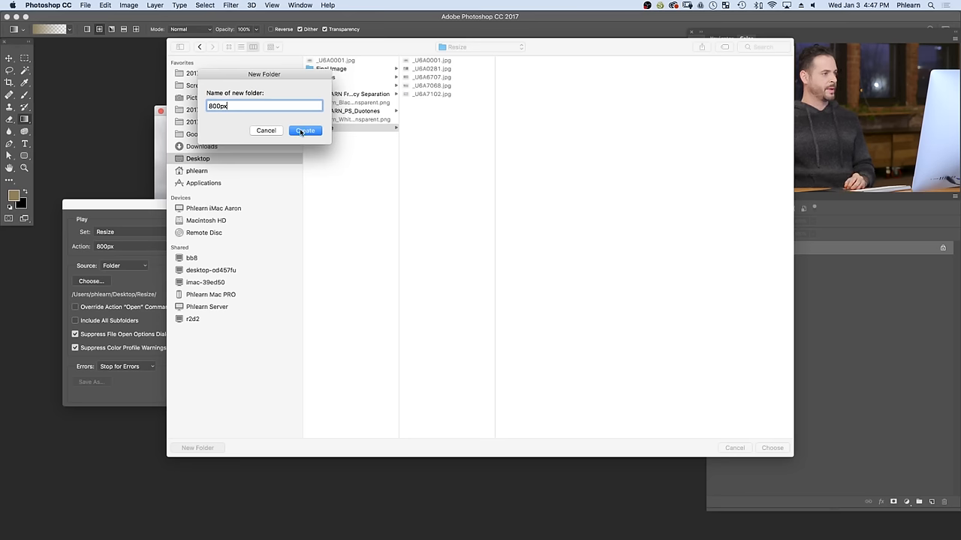
left_click(305, 131)
type("_800")
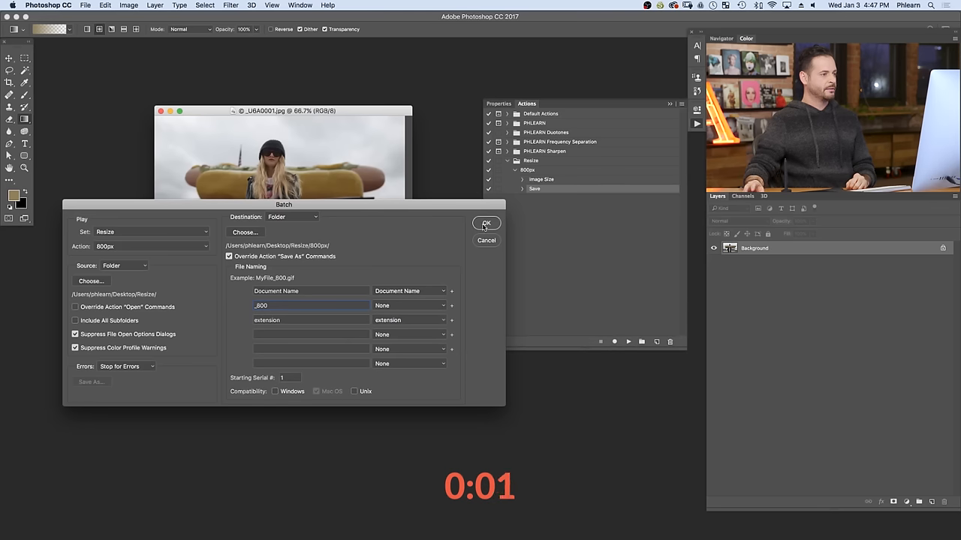
left_click(486, 224)
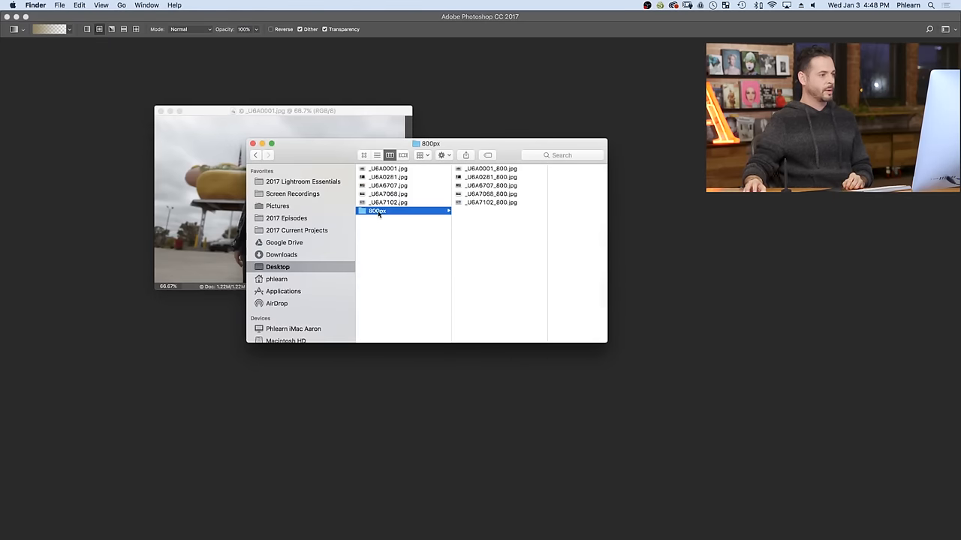
Step: Open the 800px output folder and check a resized file measures 800×533
left_click(452, 169)
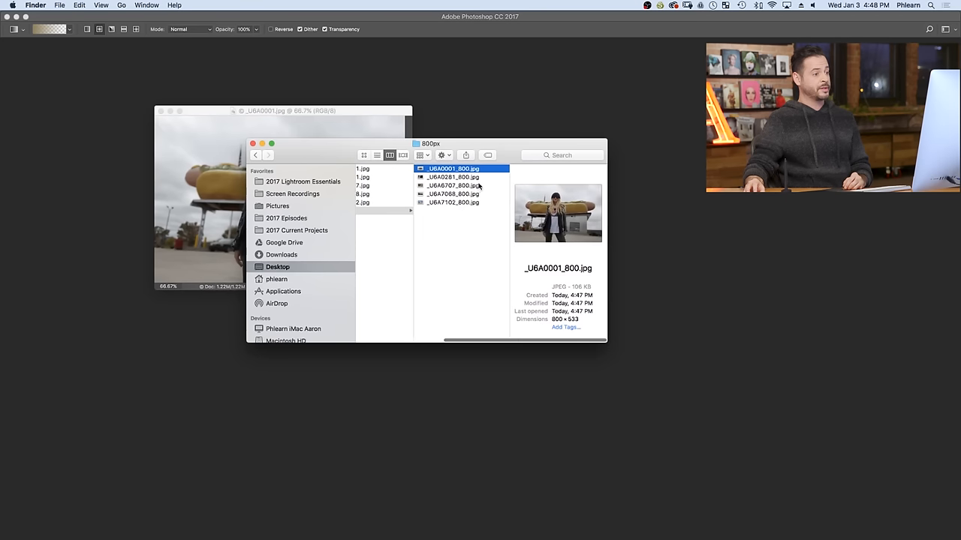
left_click(453, 194)
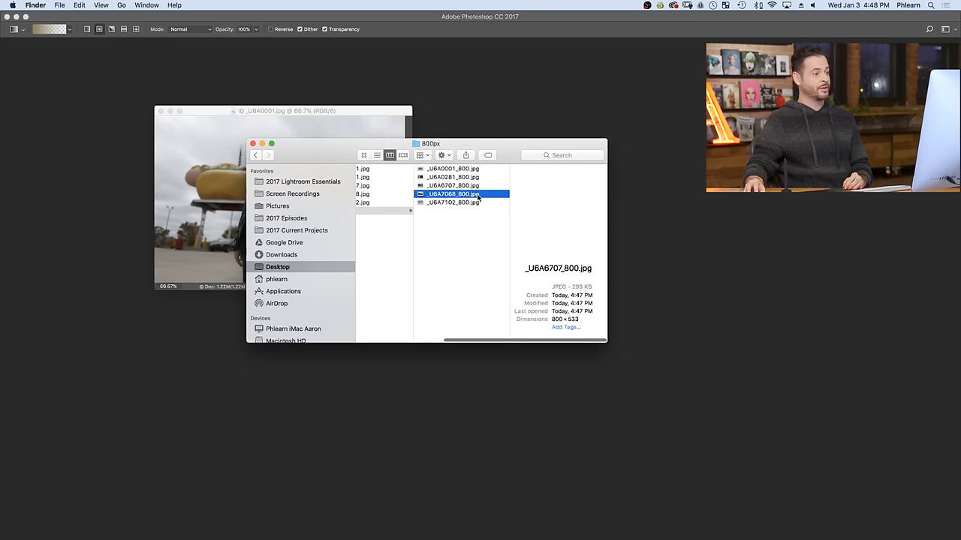